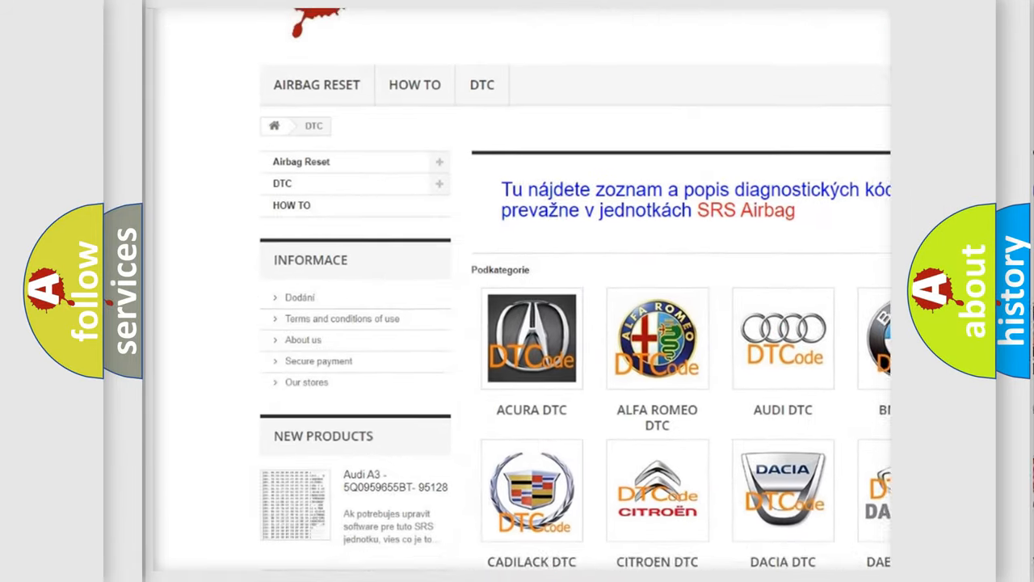
pyautogui.scroll(-3)
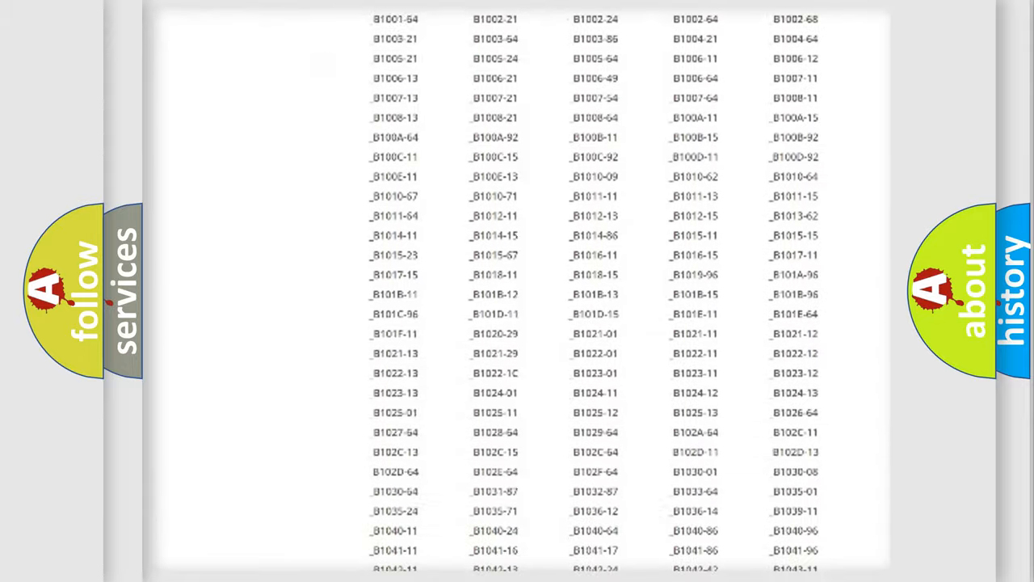
pyautogui.scroll(-3)
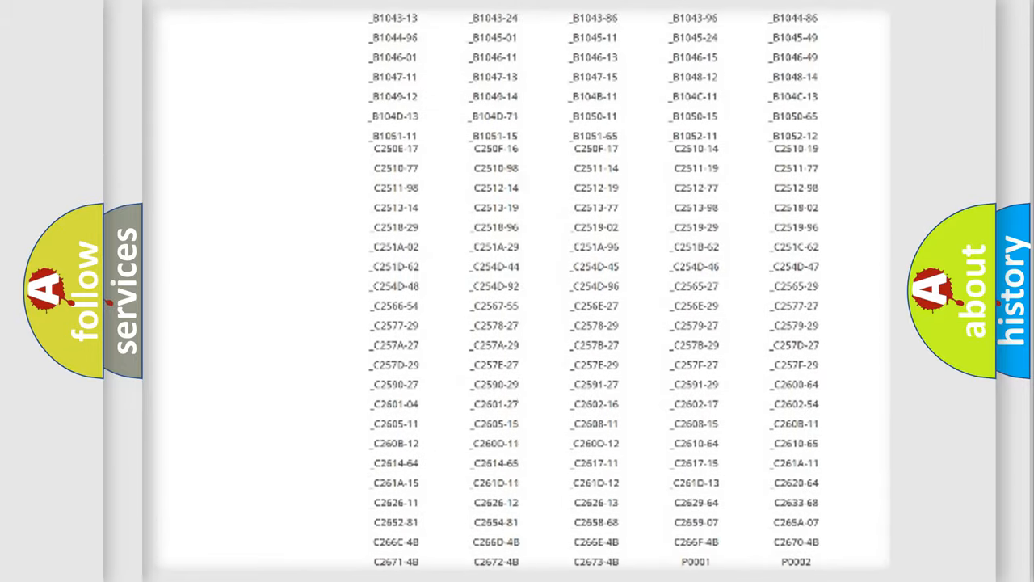